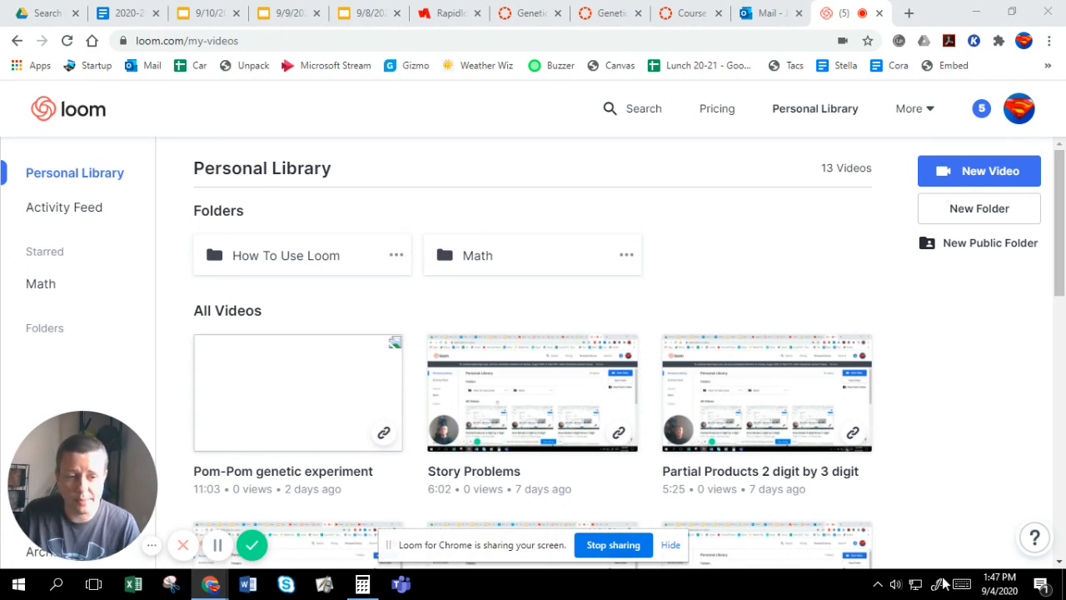
Switch from the Loom library to the whiteboard showing 395 × 7 under P.P. and S.A.
click(940, 583)
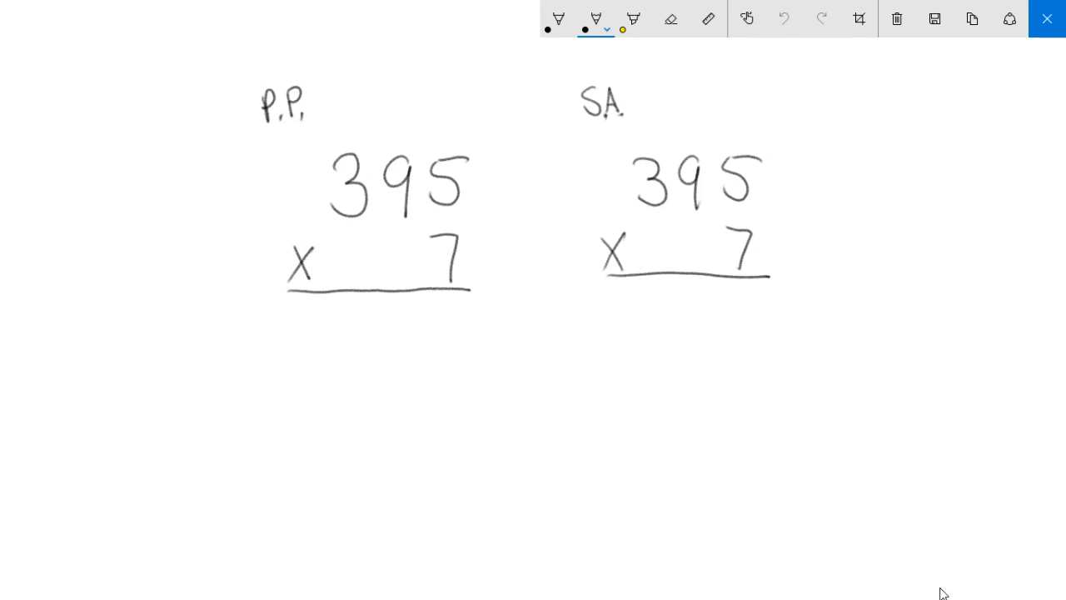
Write partial products 35, 630 and +2100 with a sum line, and start 5 under S.A.
drag(391, 308, 417, 342)
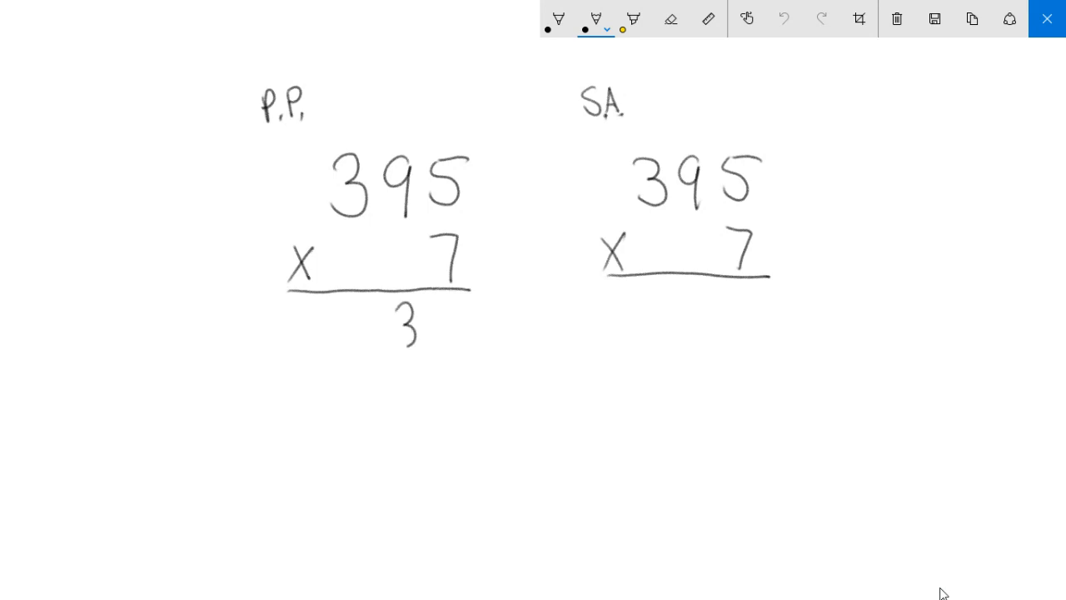
drag(417, 324, 450, 324)
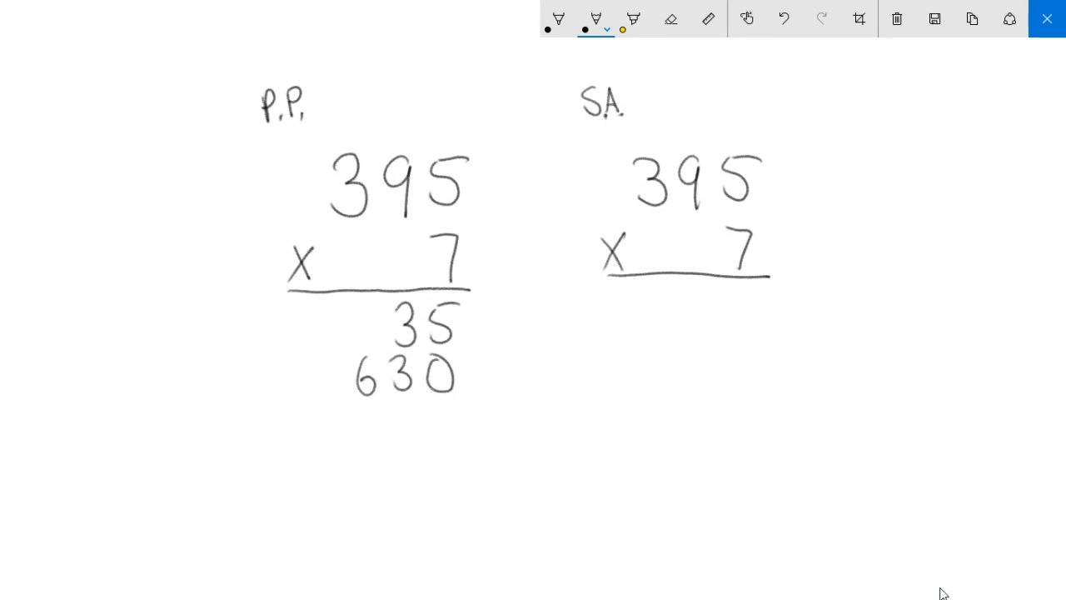
drag(333, 408, 350, 437)
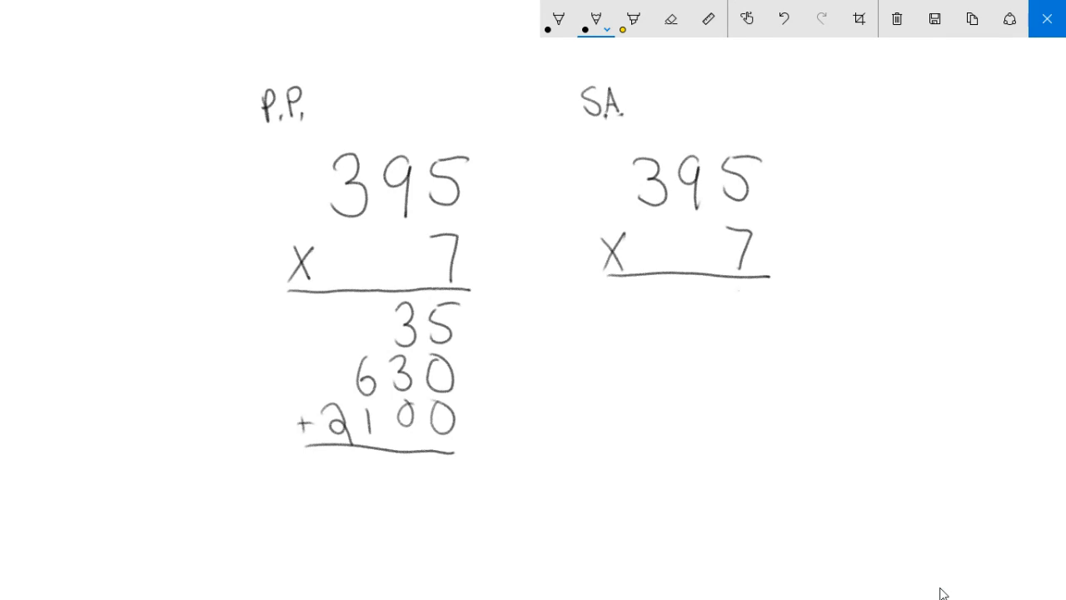
drag(762, 296, 746, 334)
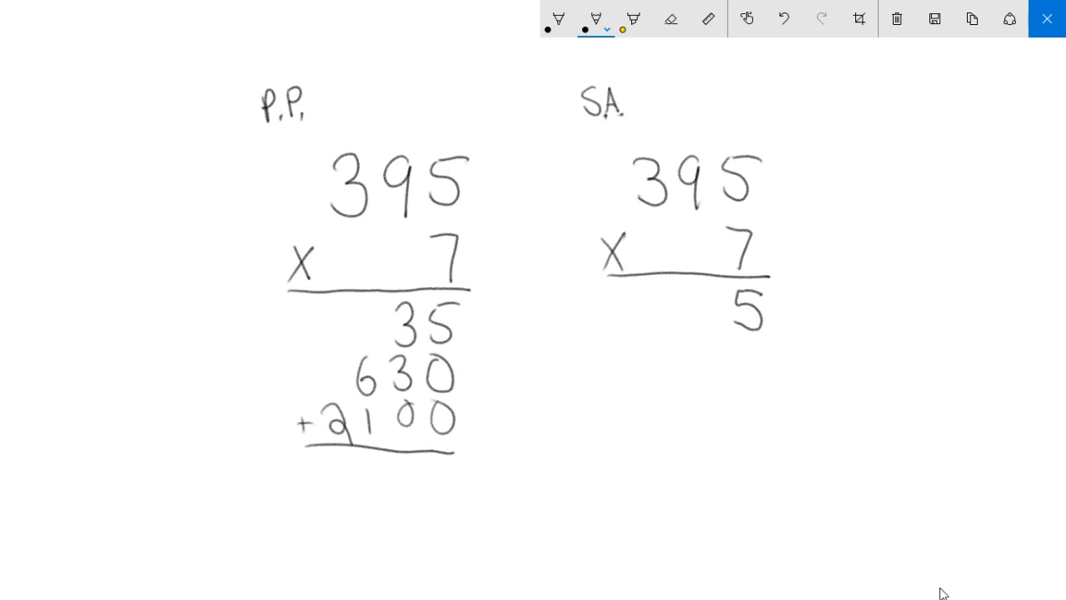
Write the S.A. answer 2765 with carries 3 and 6 above 395.
drag(683, 142, 696, 125)
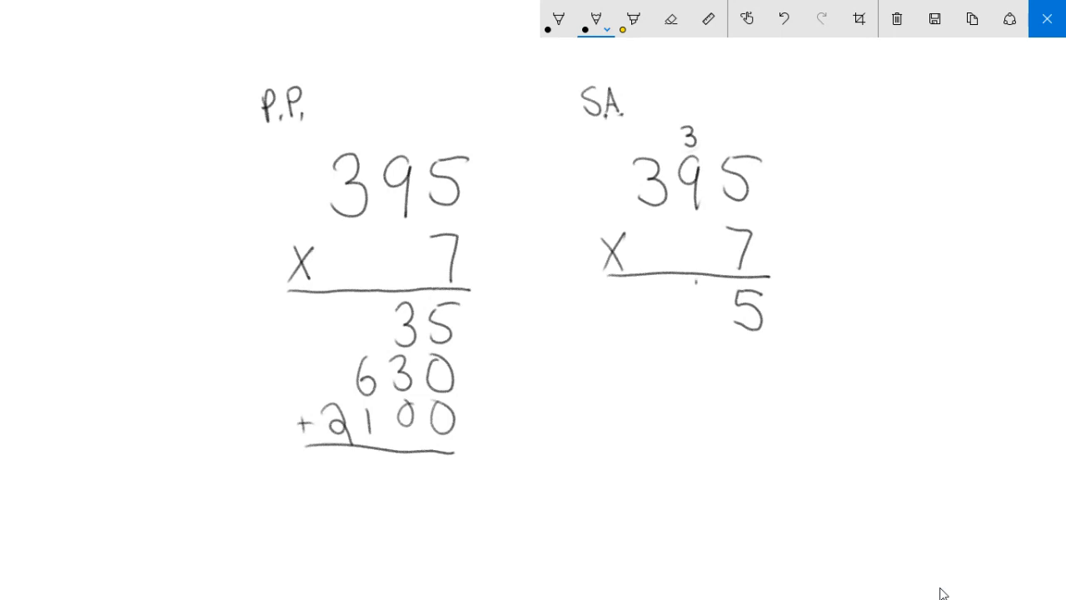
drag(704, 296, 700, 325)
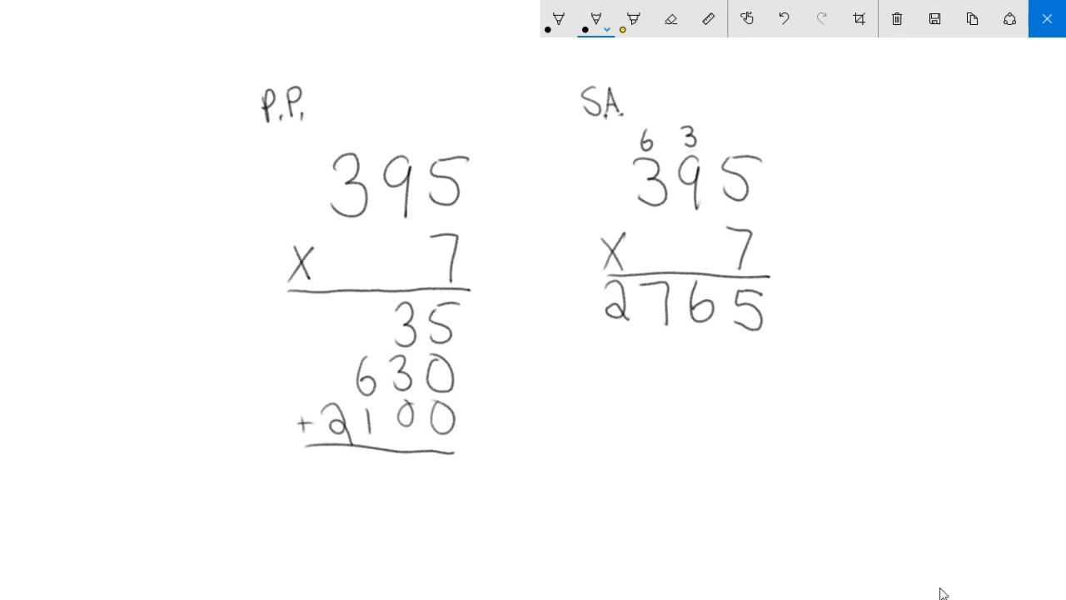
drag(450, 471, 454, 496)
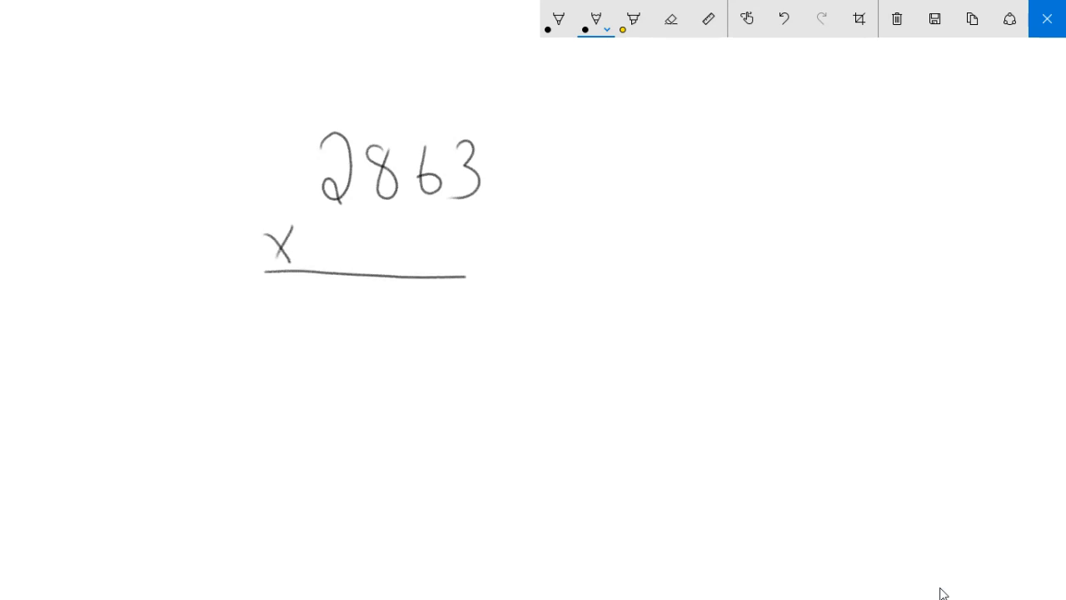
Write 2863 × 7 under both P.P. and S.A., with an answer line.
drag(454, 225, 470, 266)
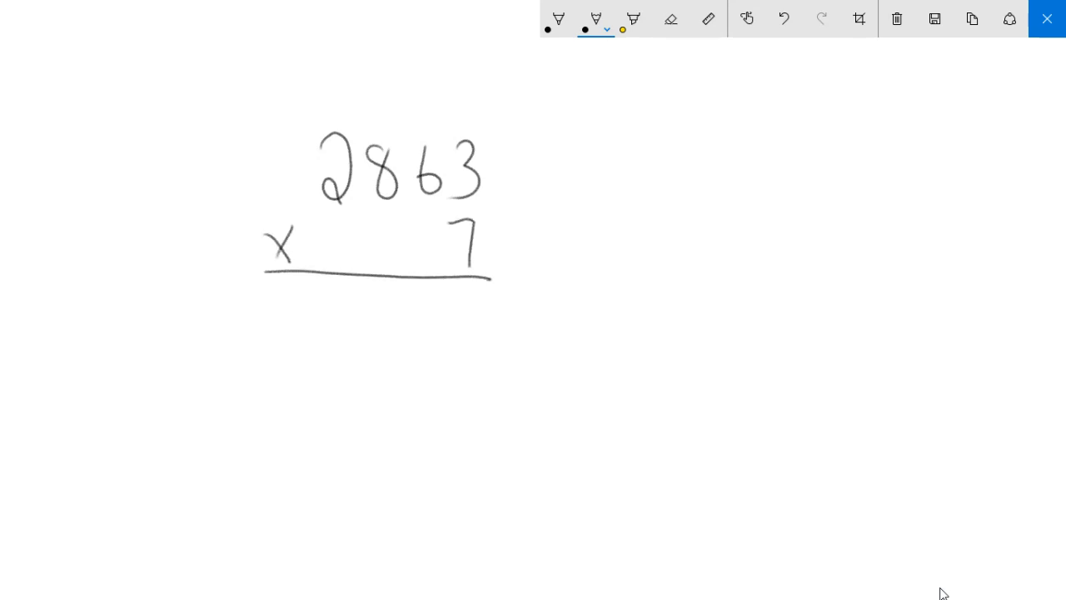
drag(683, 137, 675, 179)
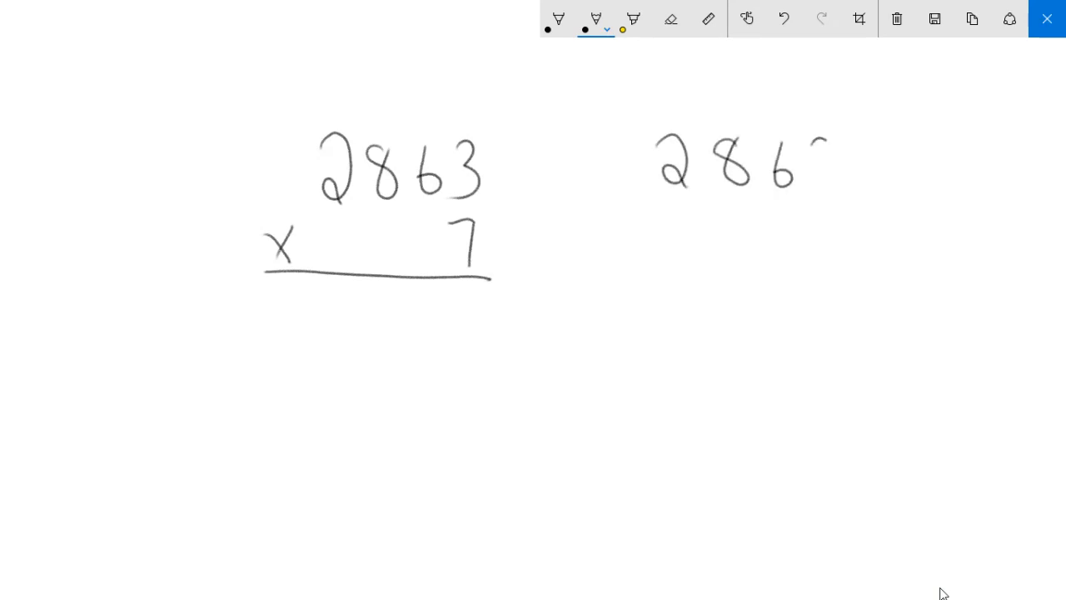
drag(813, 138, 838, 191)
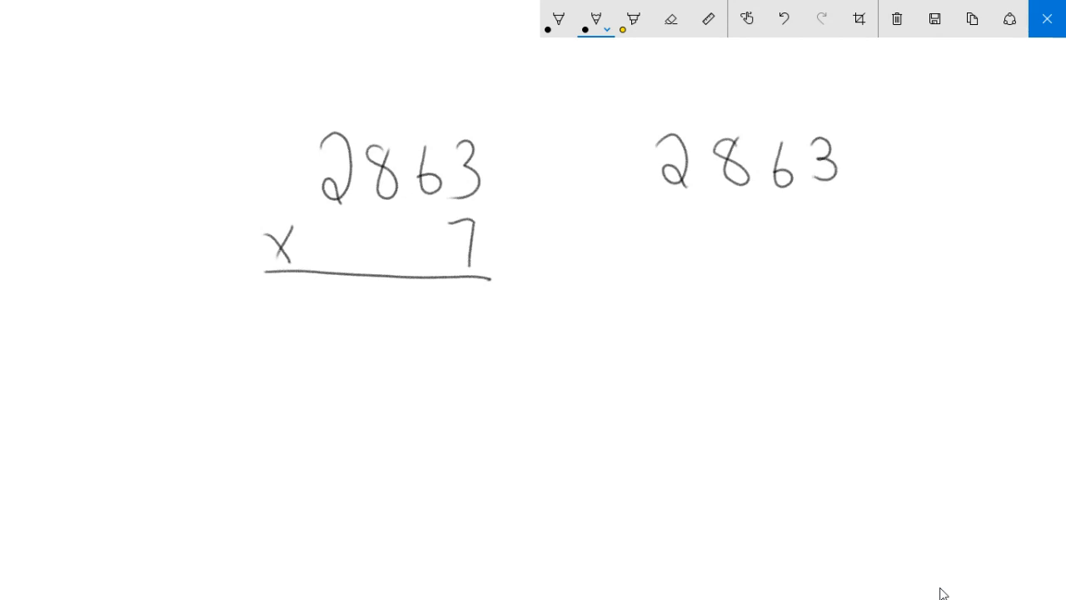
drag(636, 234, 824, 233)
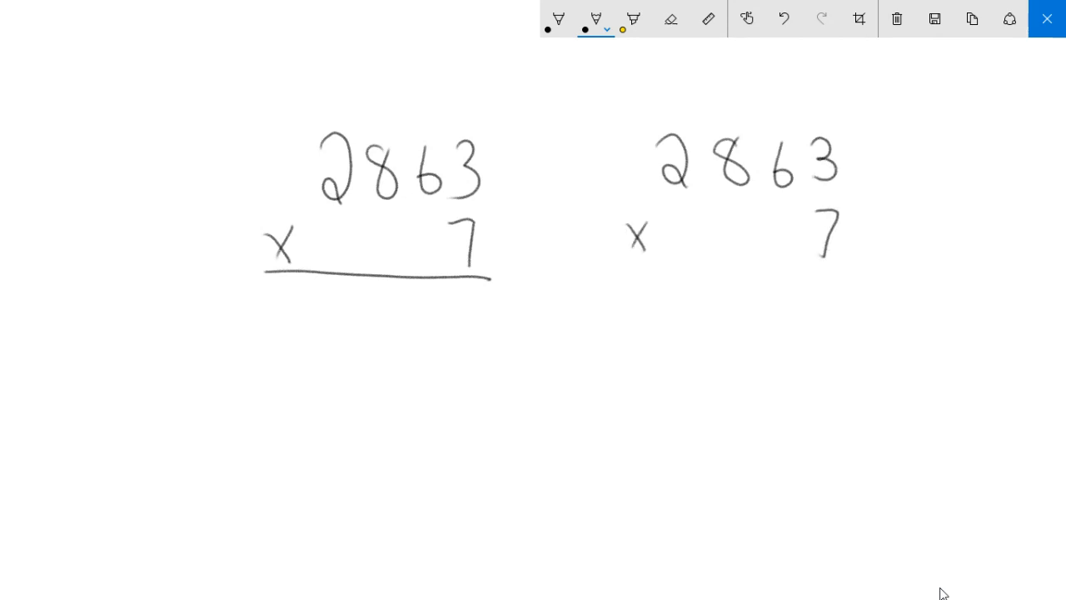
drag(633, 268, 854, 273)
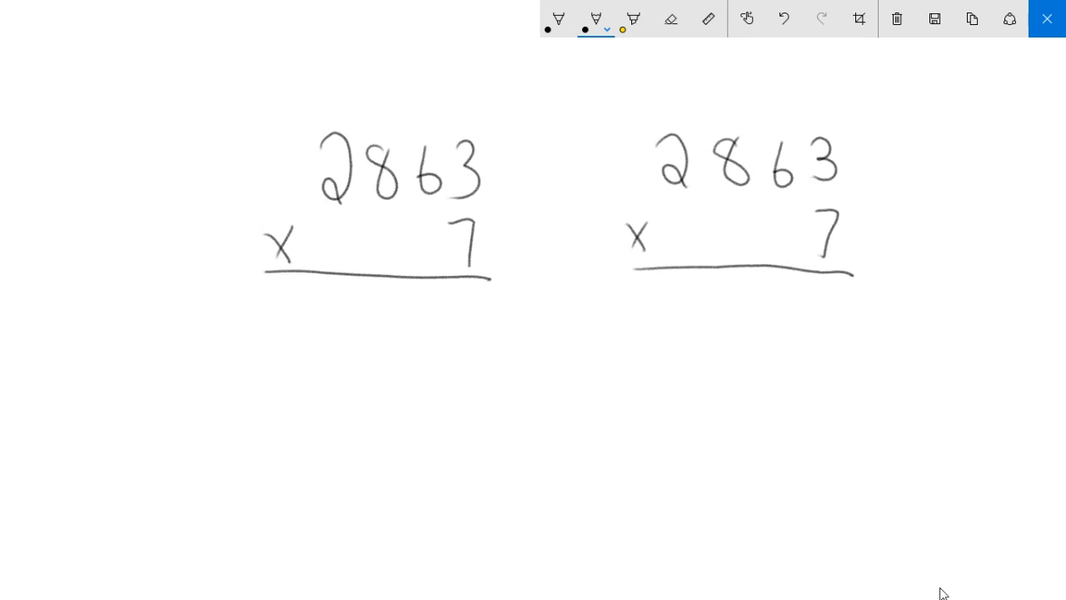
drag(252, 79, 245, 107)
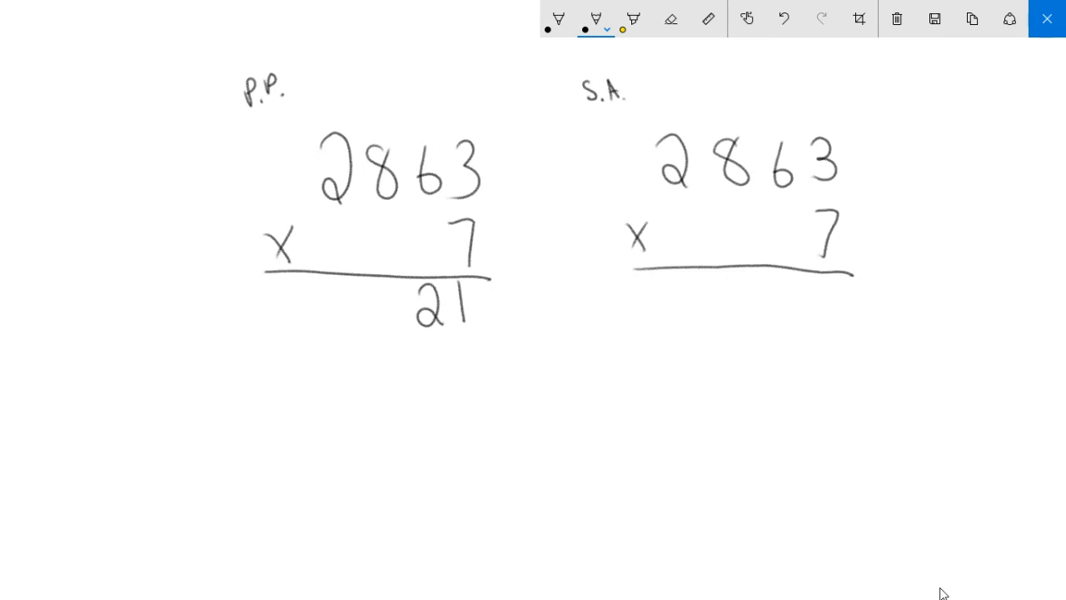
Write partial products 21 and 420, and S.A. digits 1 and 4 with carries.
drag(837, 288, 837, 321)
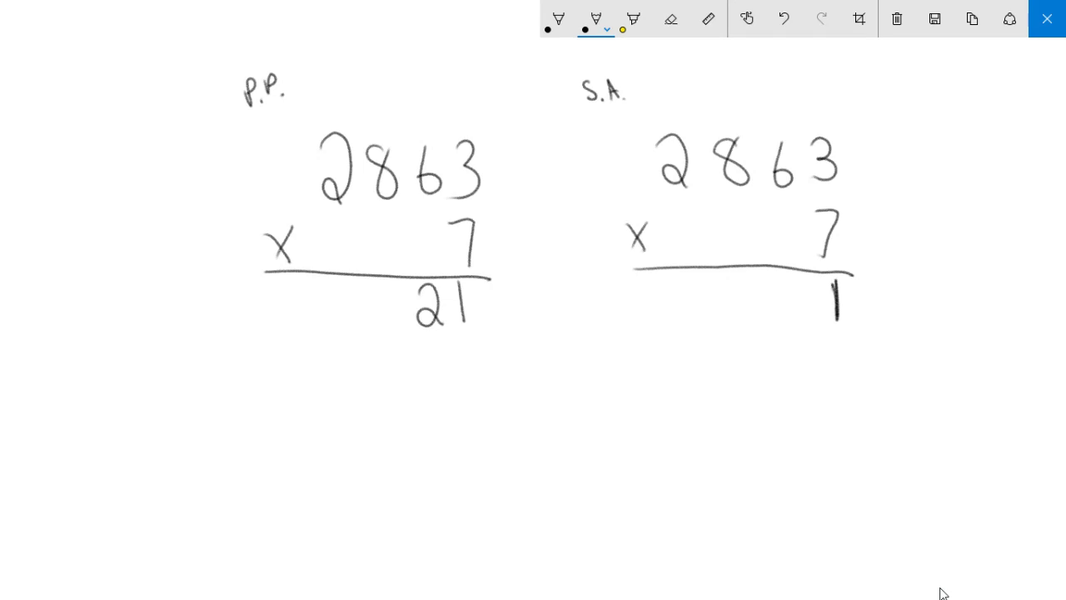
drag(771, 125, 783, 109)
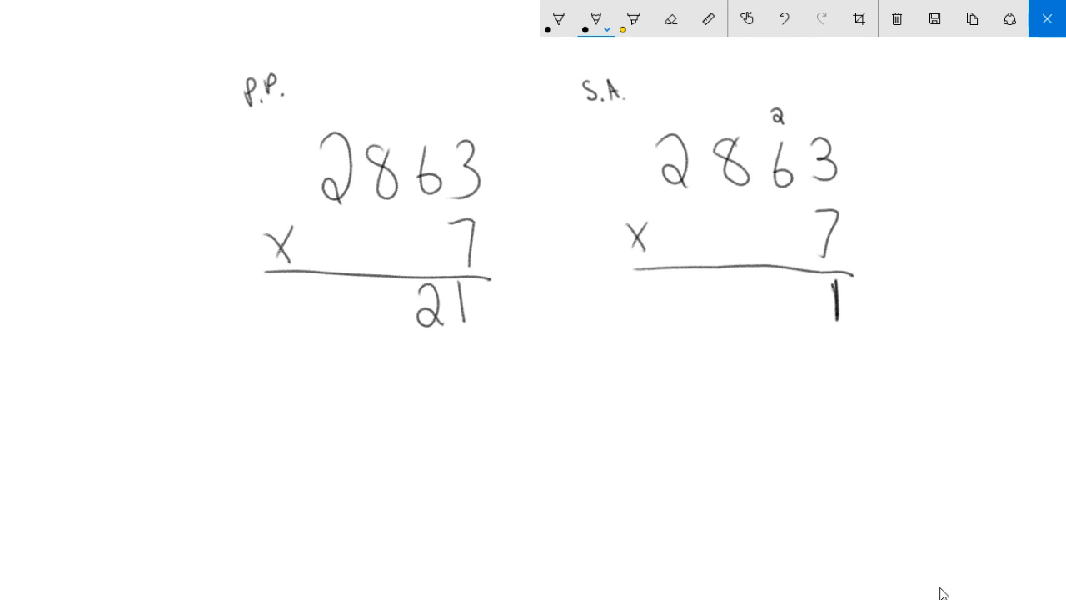
drag(382, 338, 390, 350)
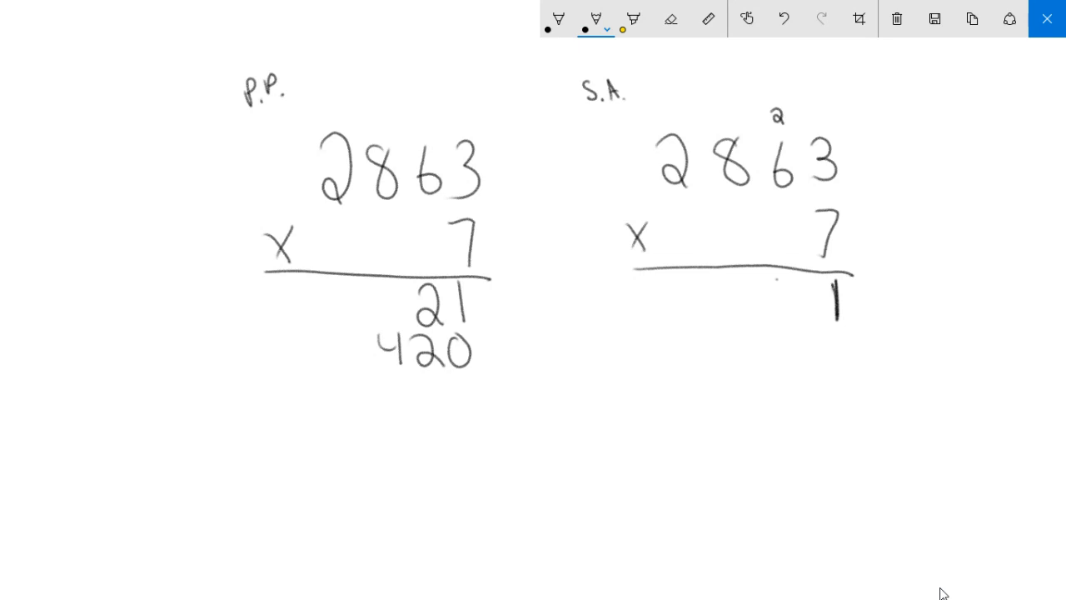
drag(800, 283, 783, 316)
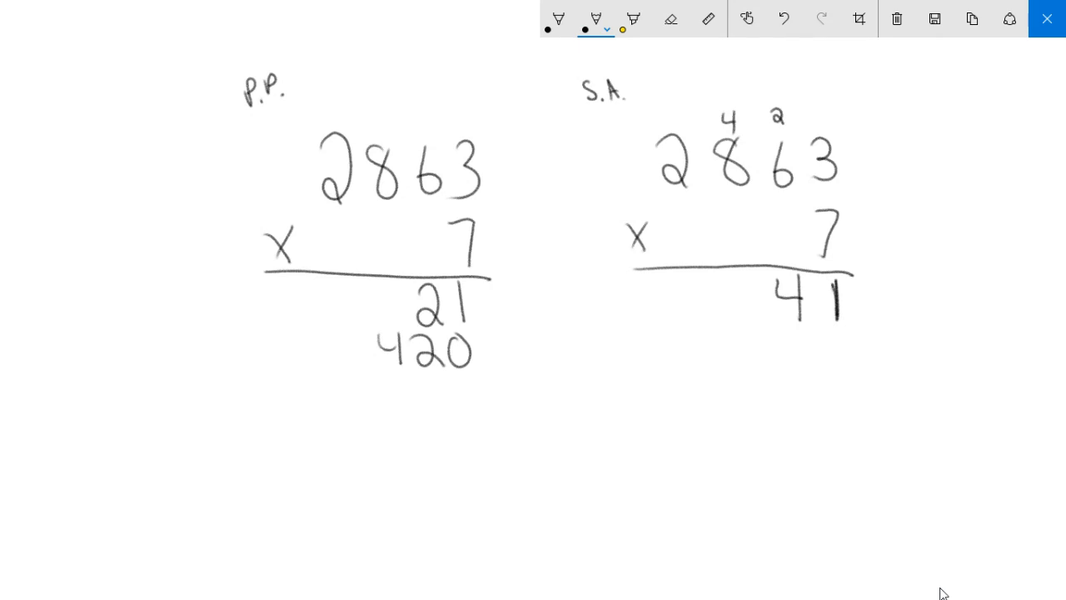
Add partial products 5600 and +14000, and complete the S.A. answer 20,041.
drag(346, 384, 392, 392)
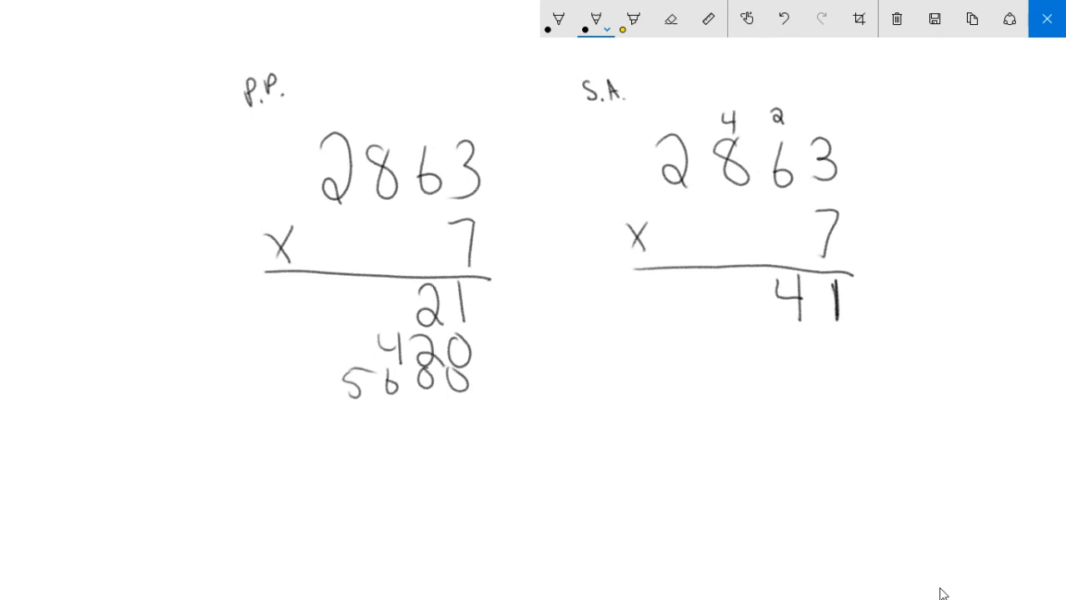
drag(716, 283, 737, 325)
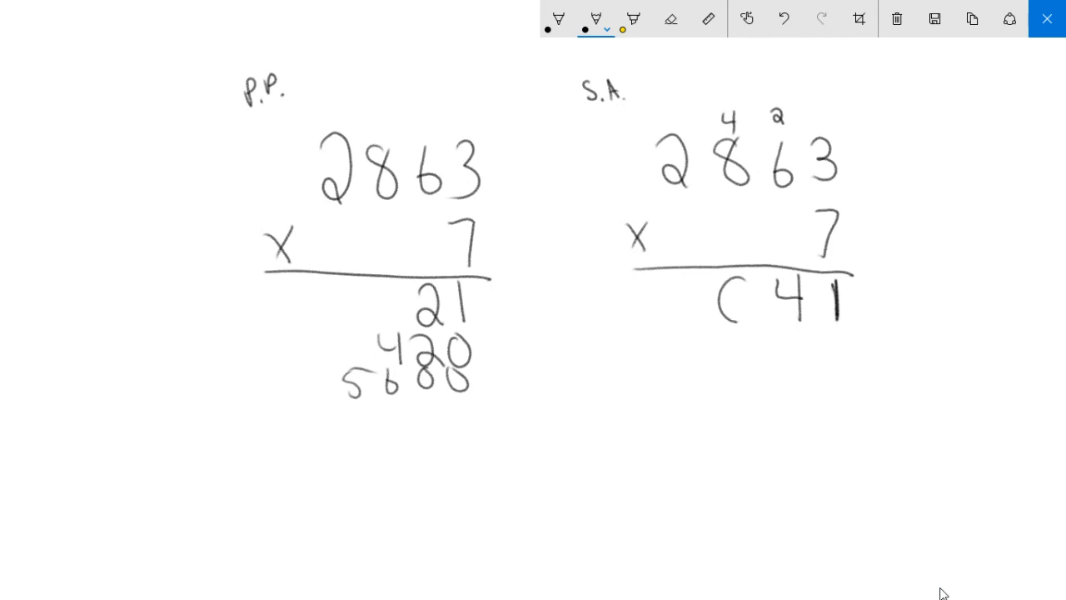
text(0)
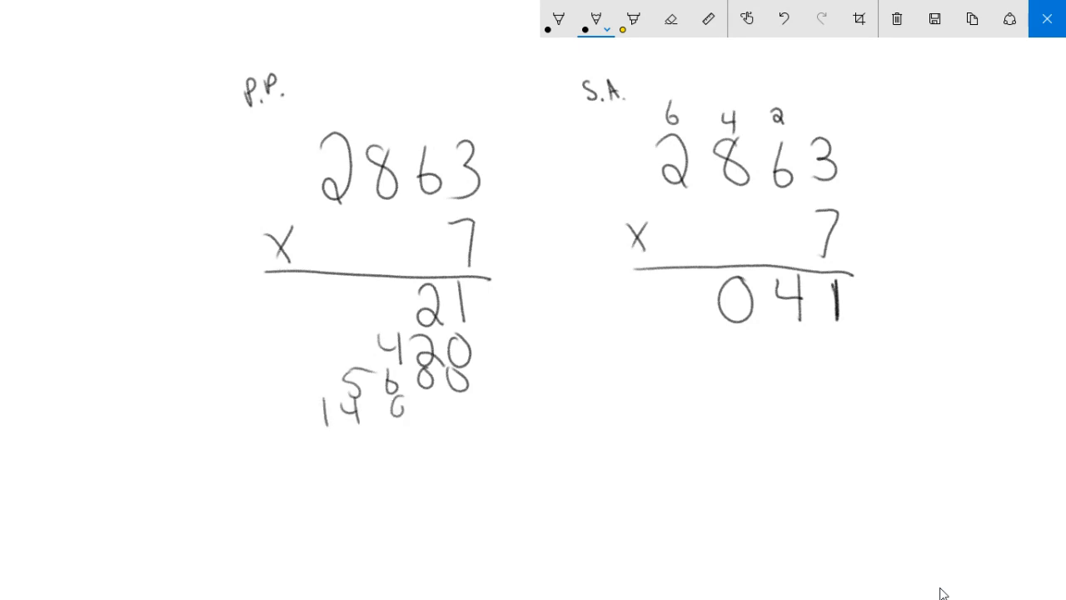
drag(416, 408, 467, 408)
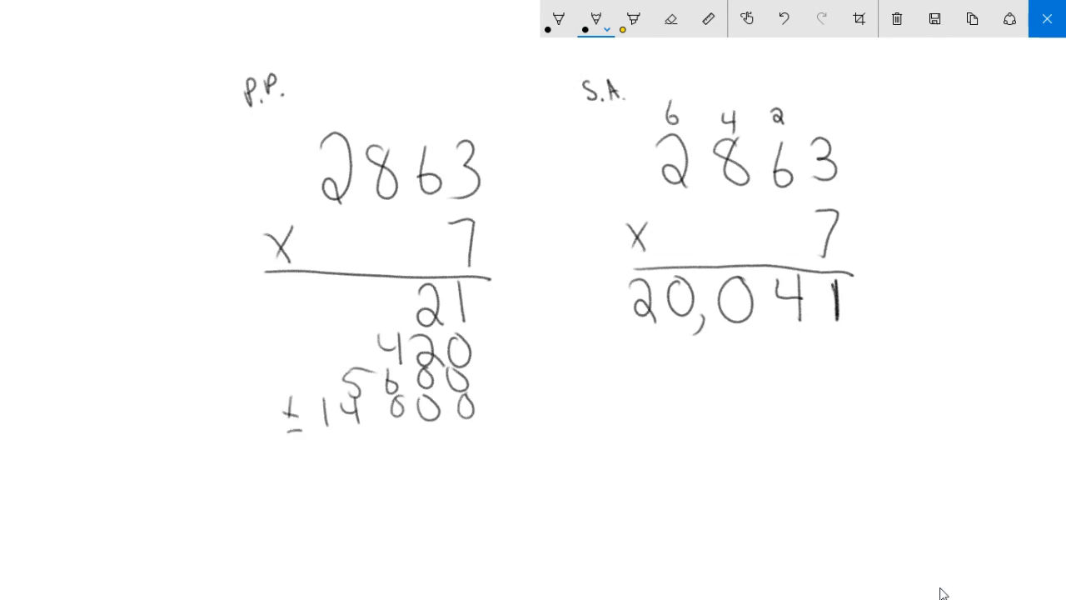
Underline the P.P. partial products and write their sum, 20,041.
drag(287, 434, 473, 434)
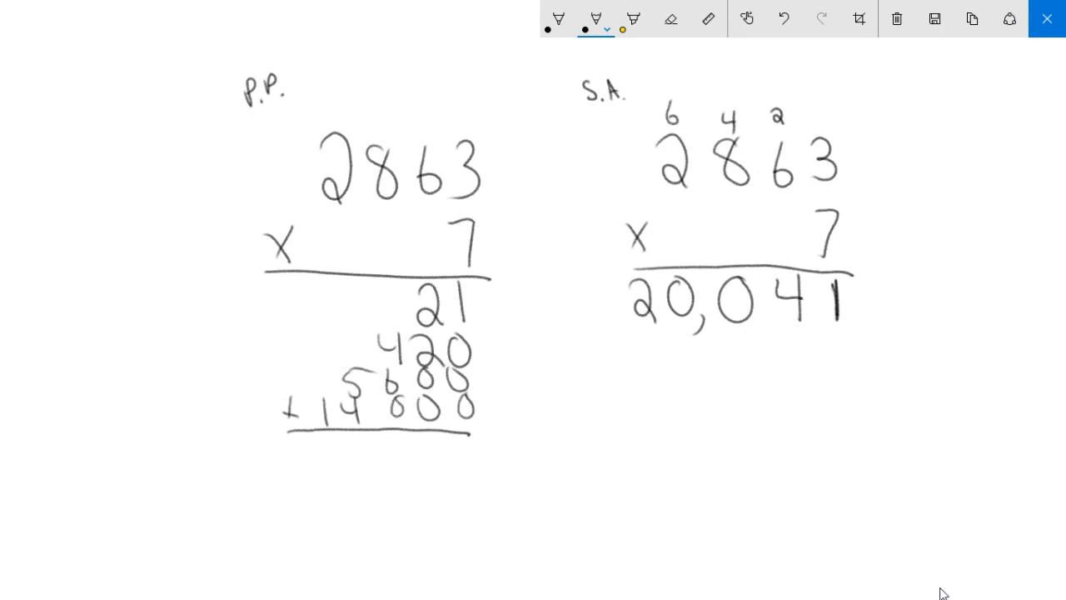
drag(474, 433, 477, 479)
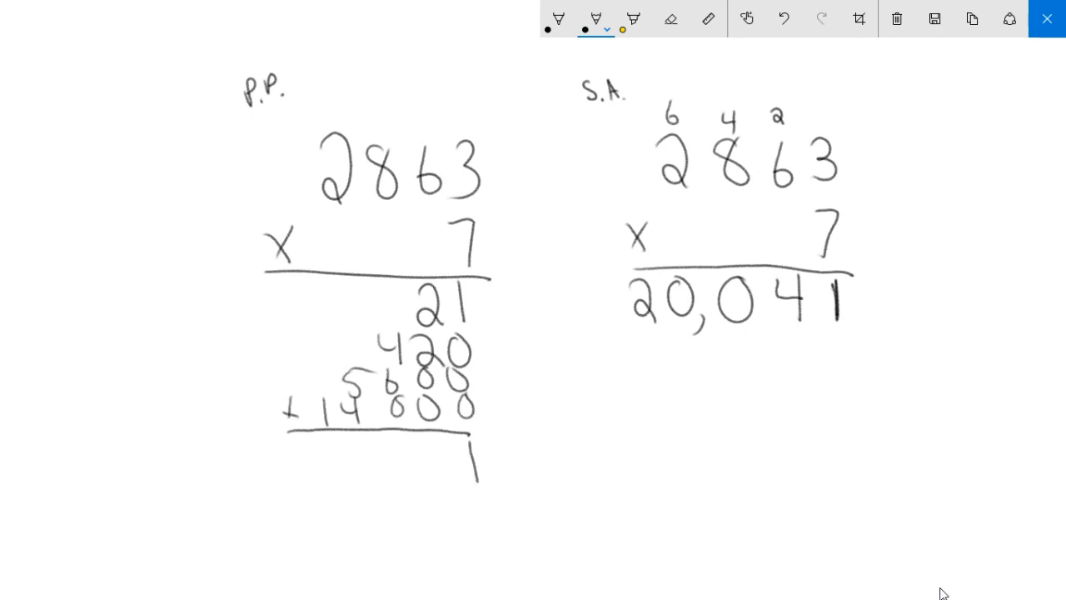
text(4)
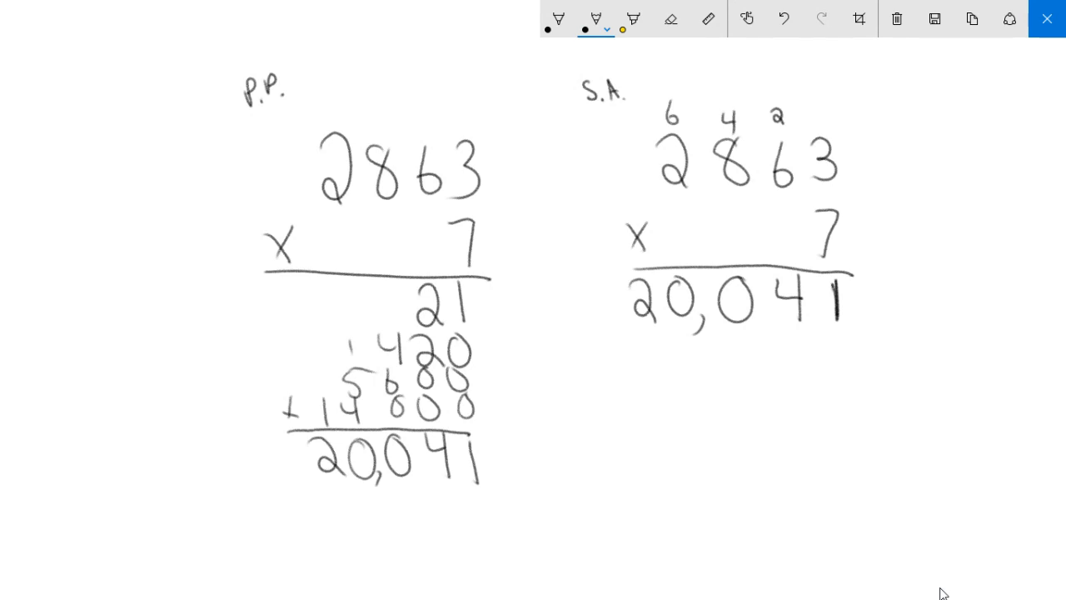
mouse_move(848, 345)
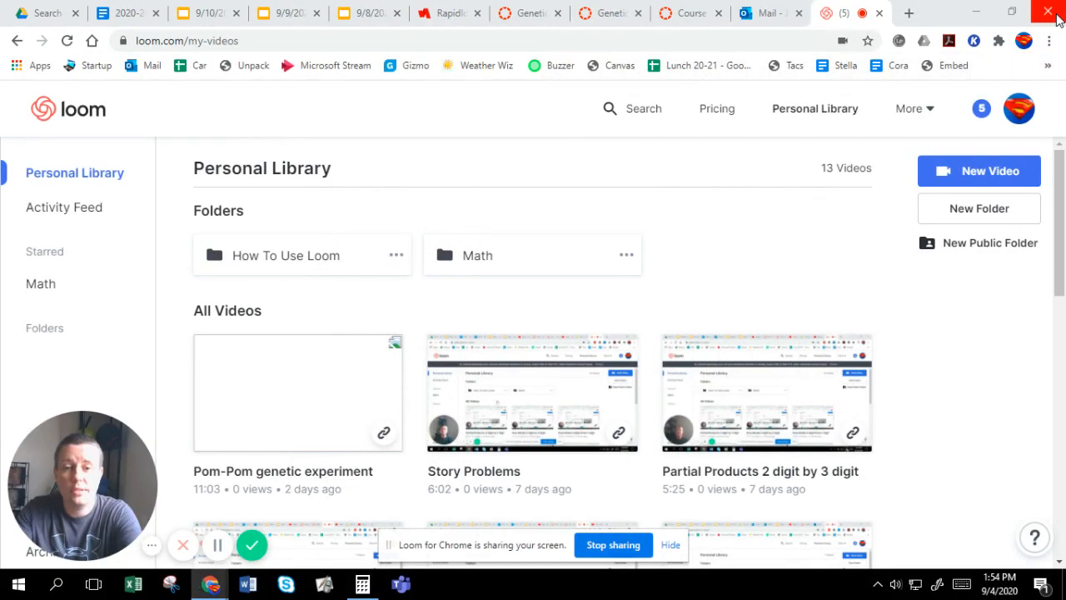
mouse_move(251, 545)
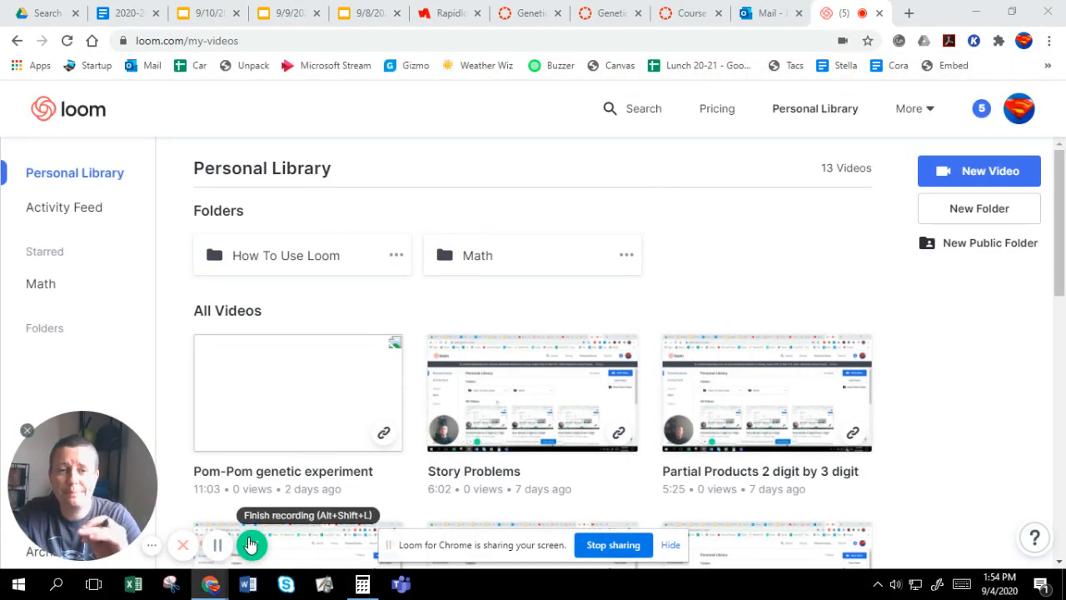